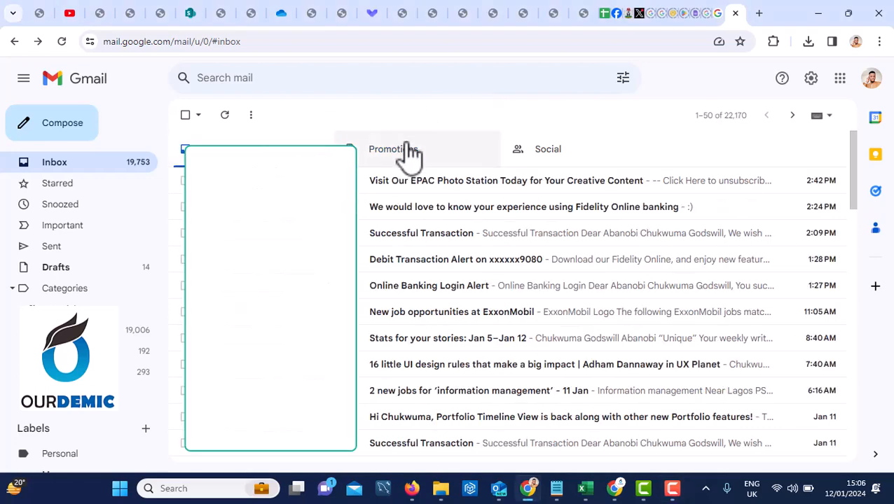
Compose a new email addressed to Ourdemic Technology Data.
left_click(393, 148)
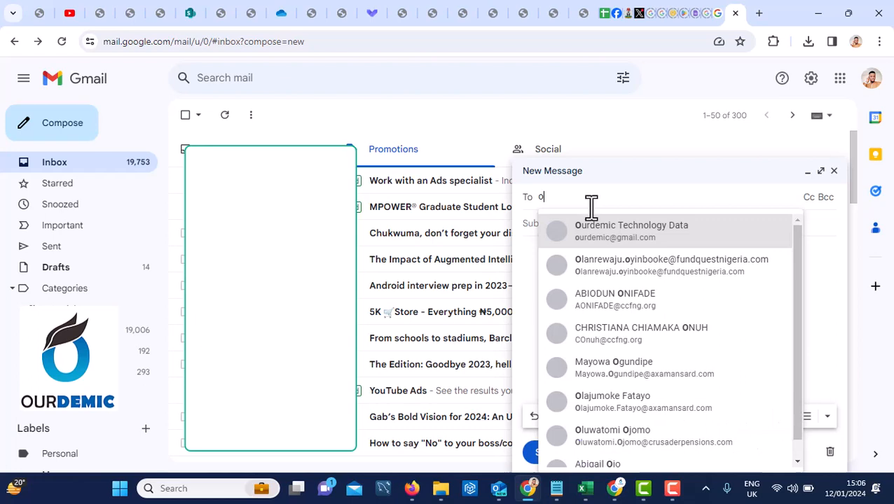
type("urde")
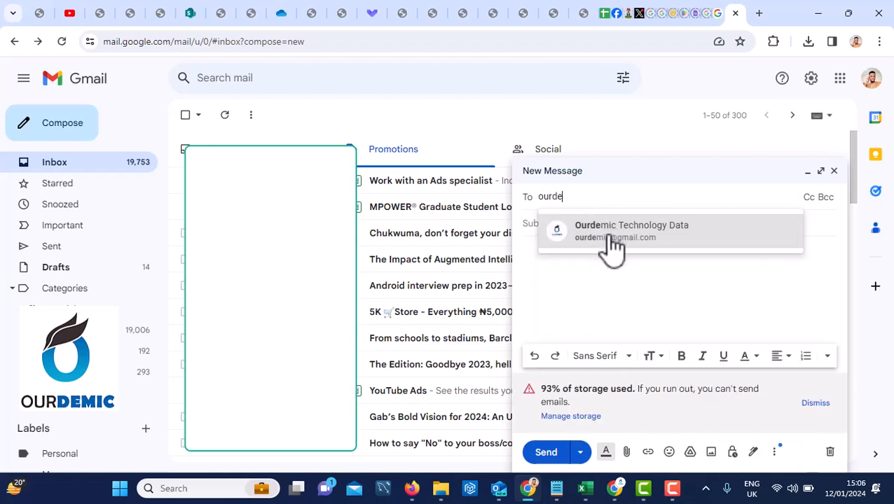
left_click(630, 231)
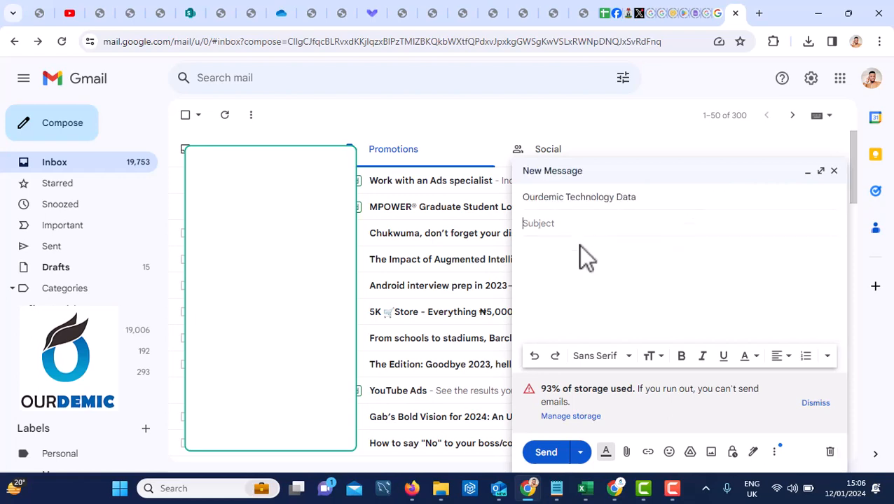
Enter subject 'Testing for recalling' and body 'Testing', then send the message.
type("Testing for re")
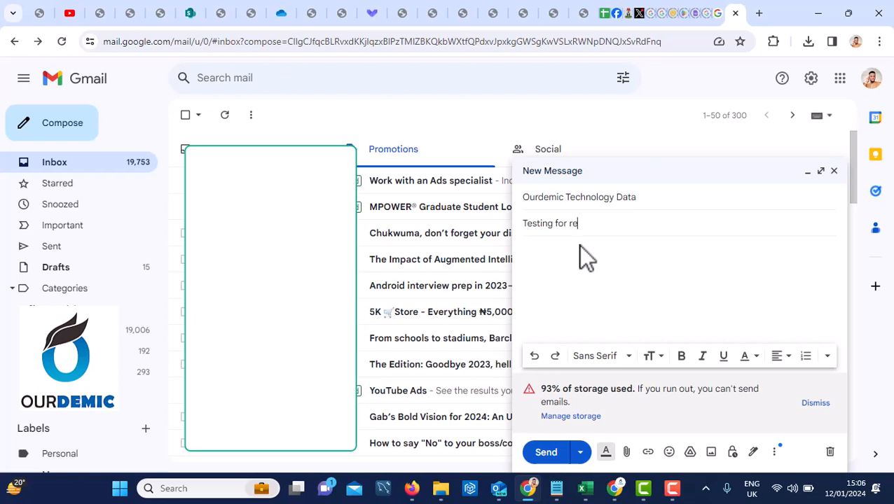
type("calling")
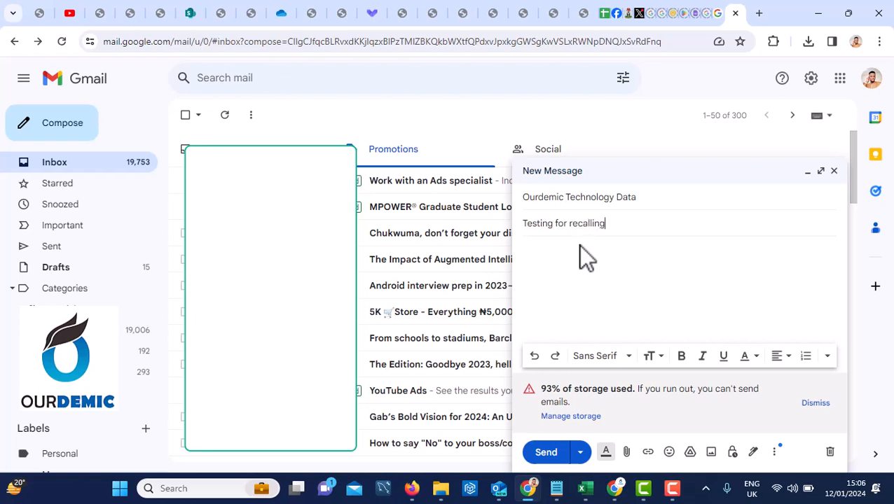
type("Testing")
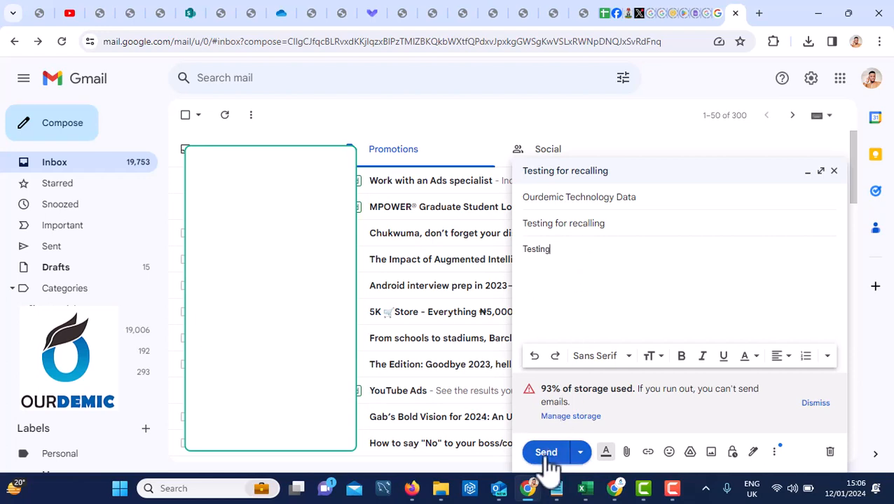
left_click(547, 451)
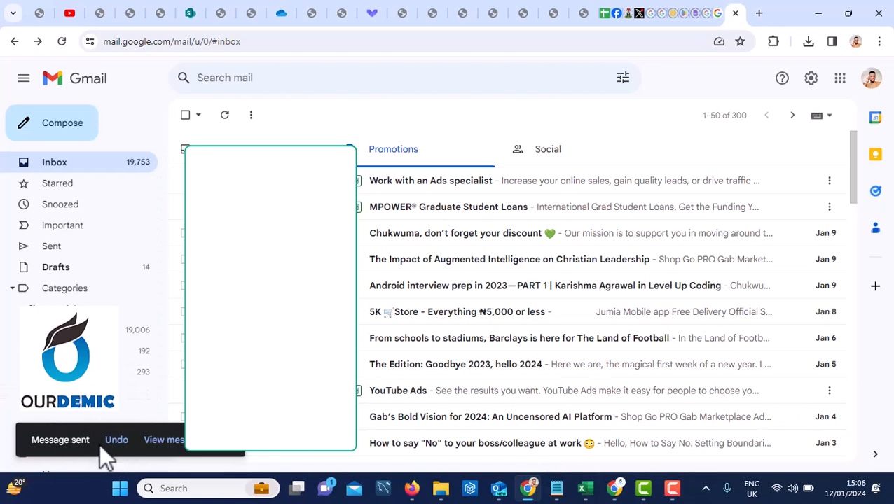
left_click(116, 440)
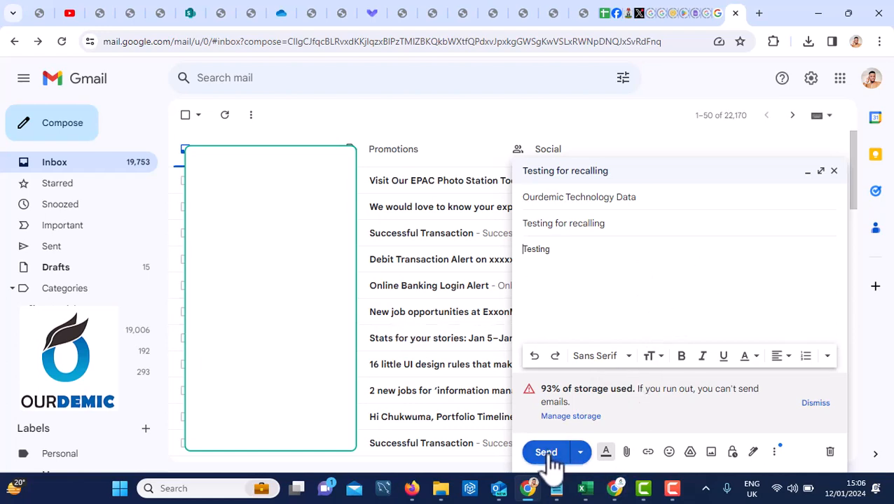
mouse_move(546, 453)
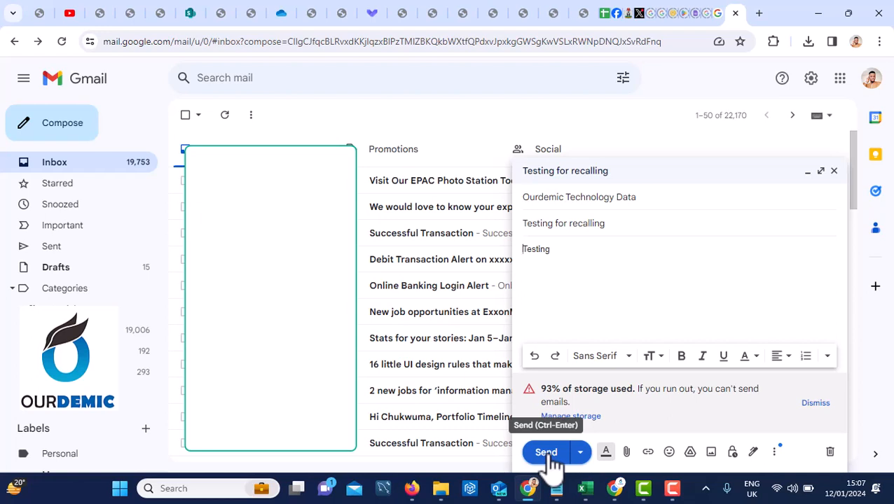
Send the restored 'Testing for recalling' draft again and let the Undo option lapse.
left_click(547, 451)
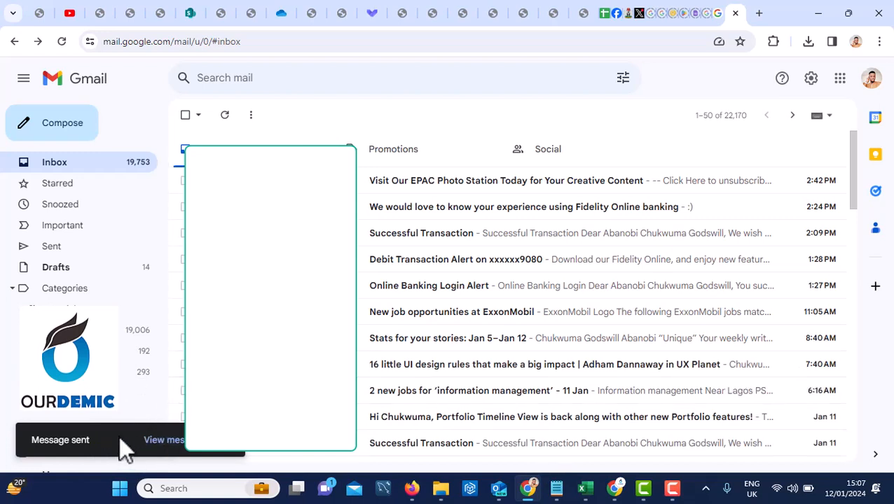
mouse_move(77, 440)
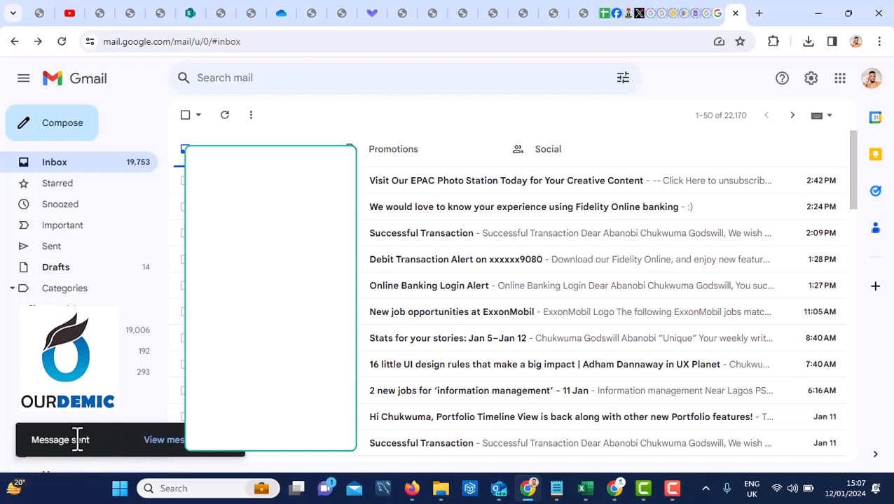
mouse_move(125, 440)
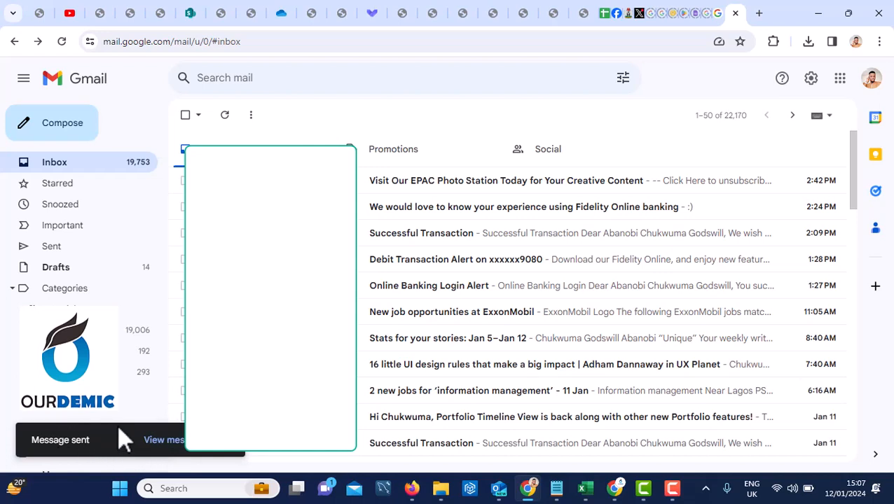
mouse_move(63, 443)
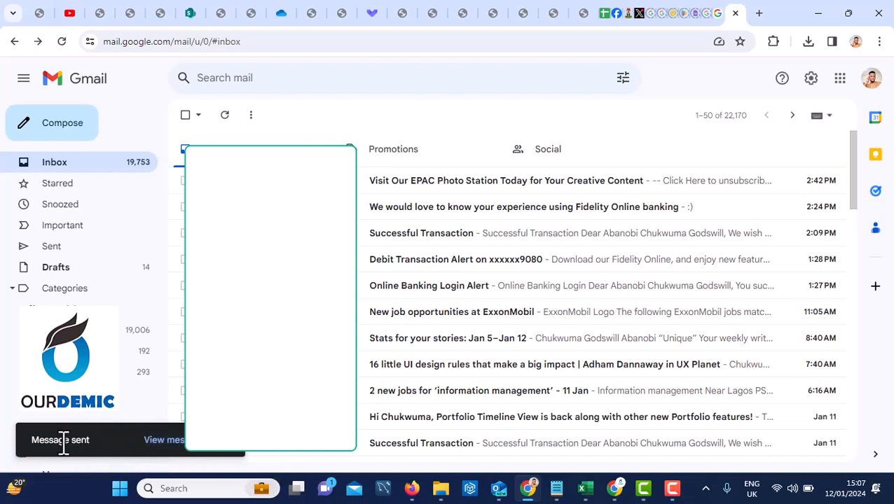
mouse_move(792, 109)
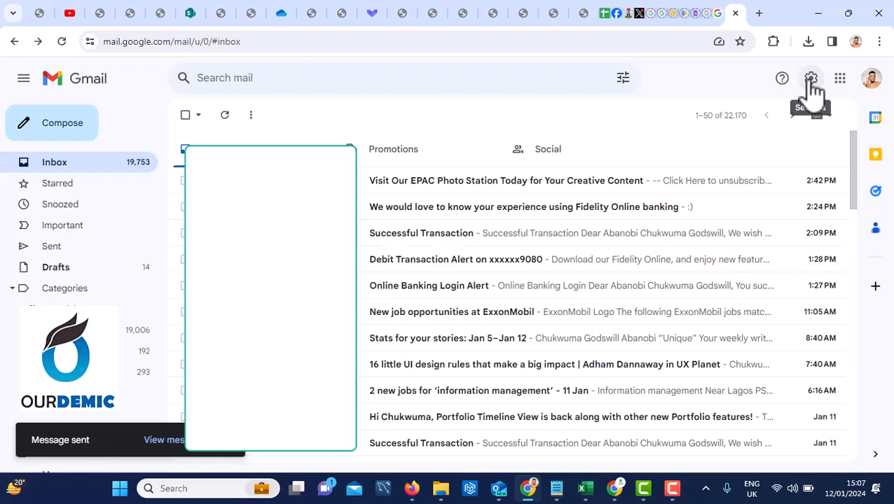
Reach the full General settings and locate Undo Send, showing a 5-second period.
left_click(810, 78)
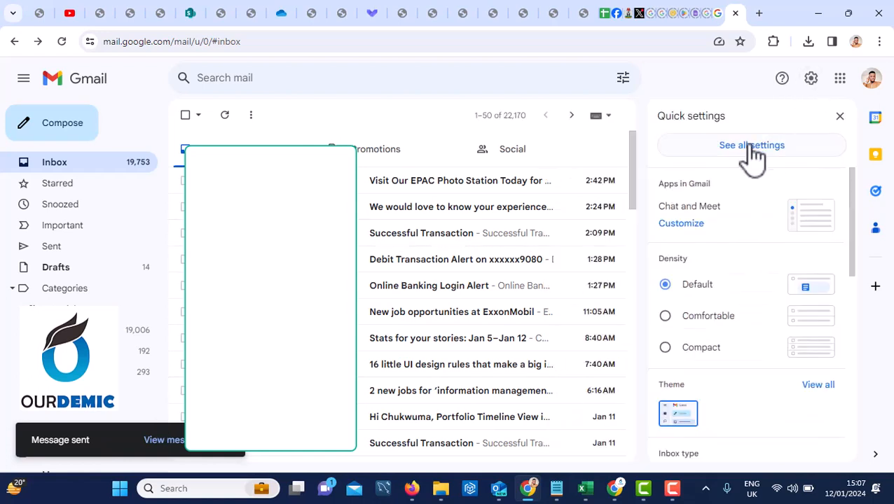
left_click(751, 145)
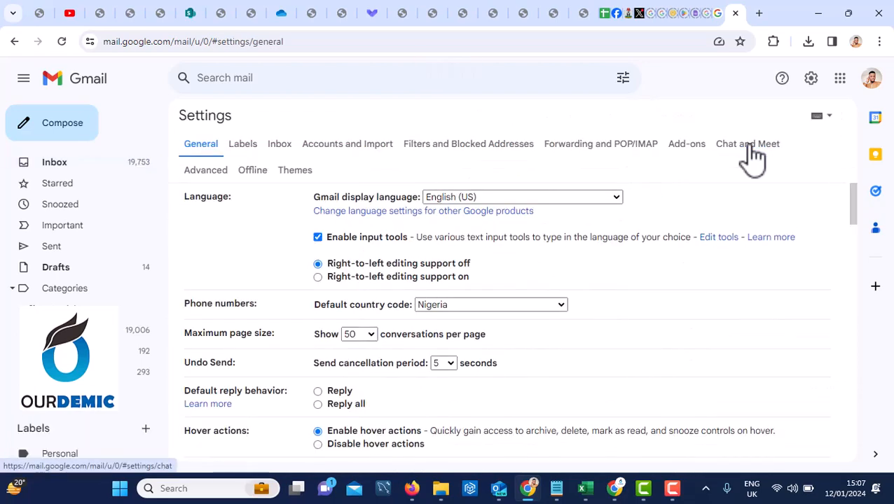
scroll("down", 3)
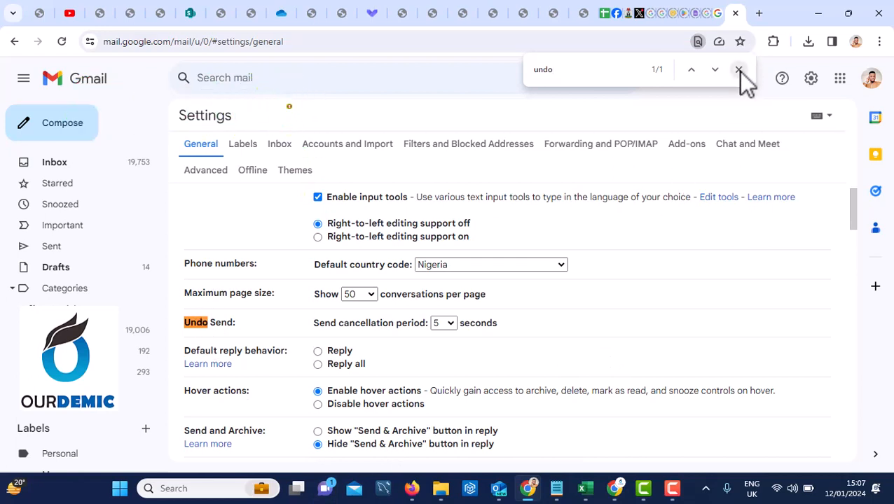
Set the Undo Send cancellation period to 30 seconds.
left_click(738, 70)
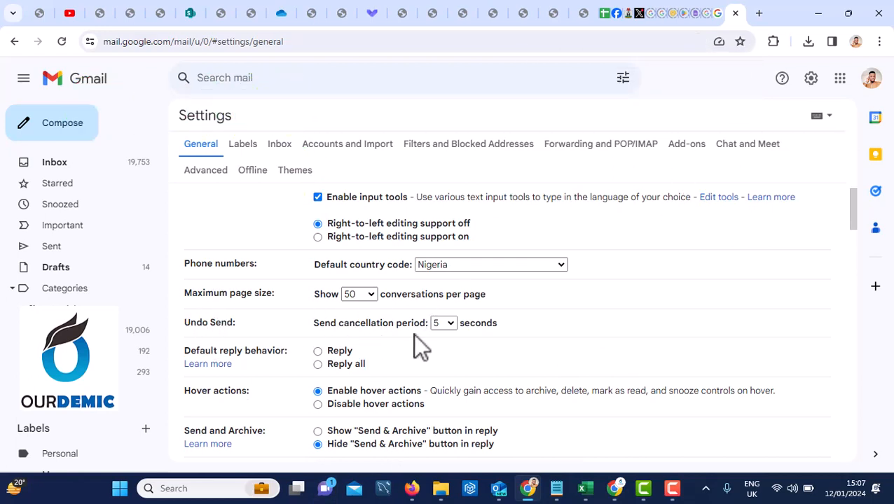
left_click(442, 322)
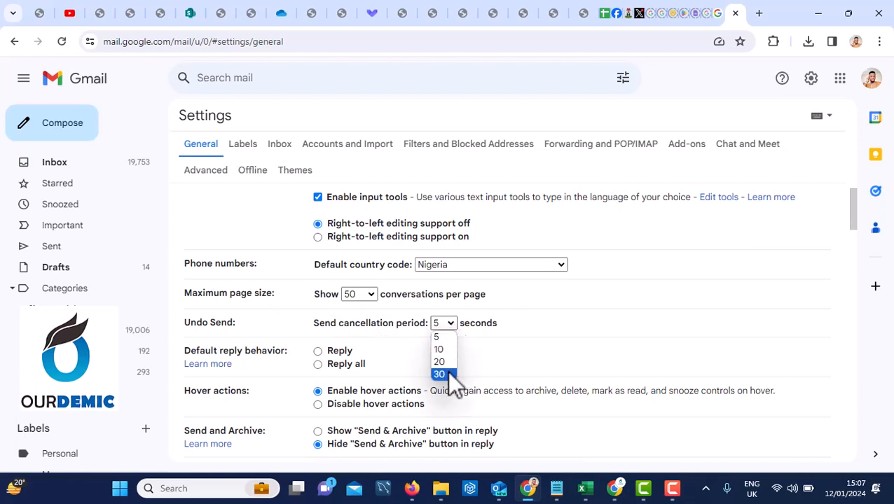
mouse_move(452, 386)
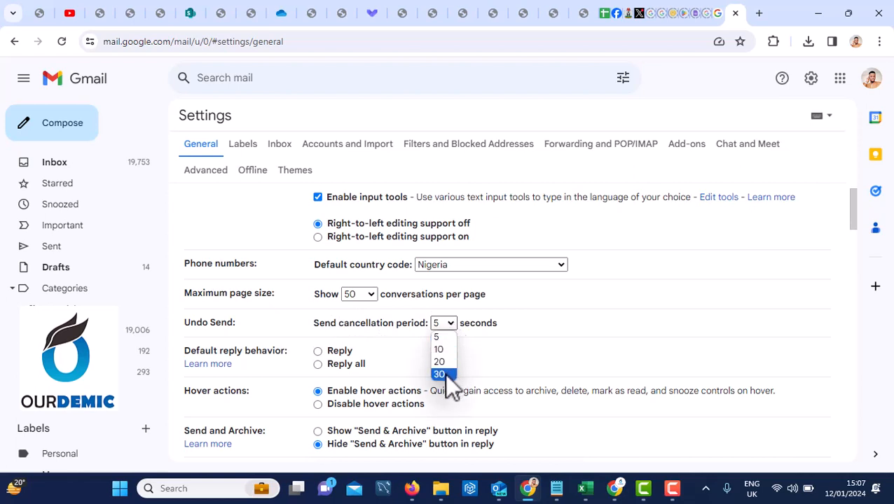
left_click(439, 374)
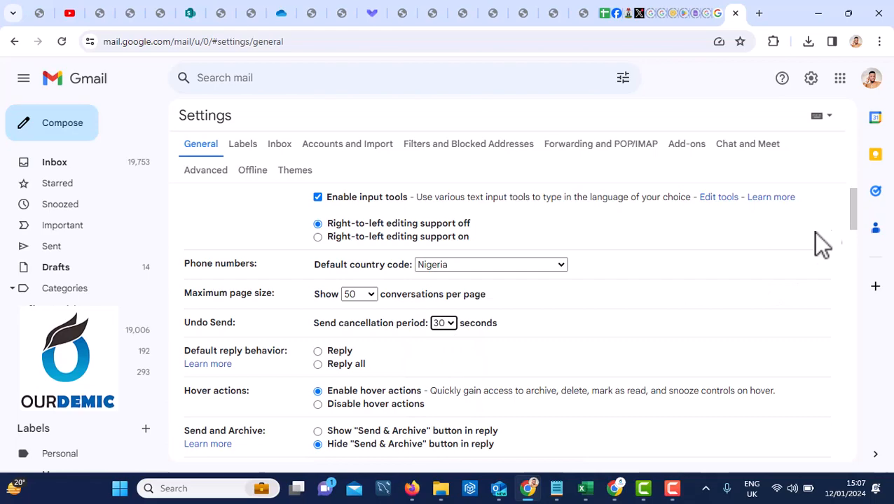
Save the changed settings, returning to the inbox.
scroll("down", 3)
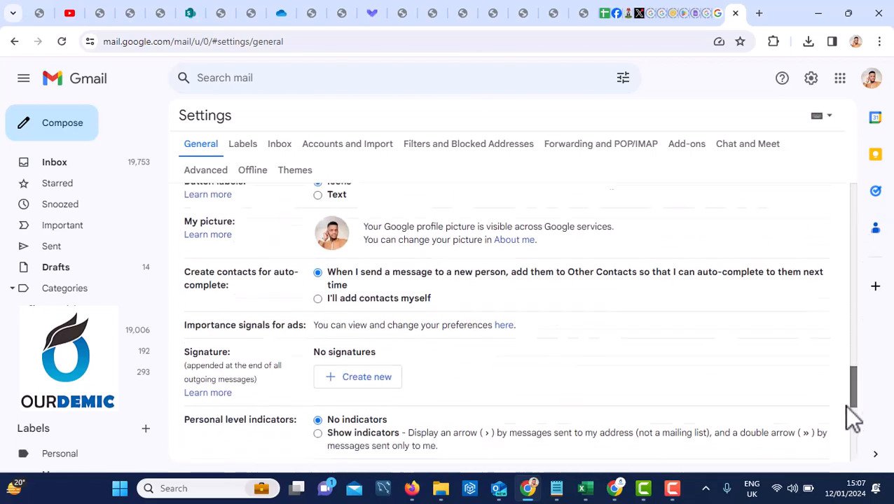
scroll("down", 3)
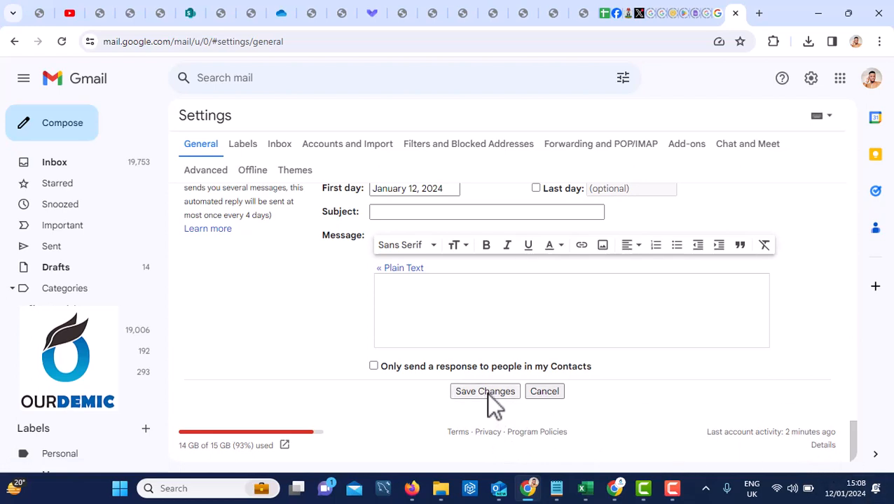
left_click(485, 391)
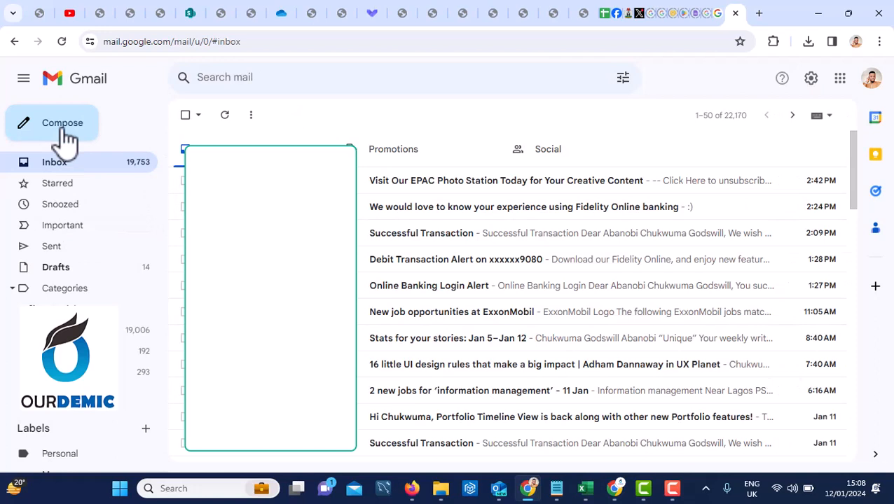
left_click(62, 123)
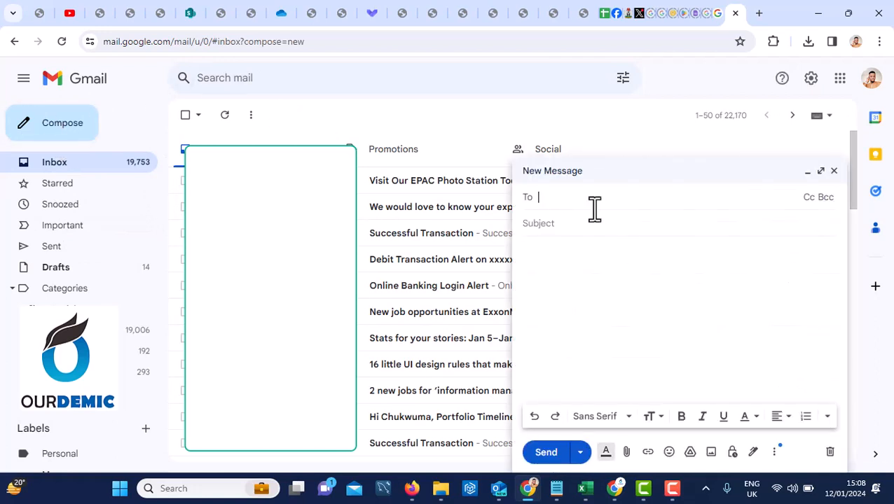
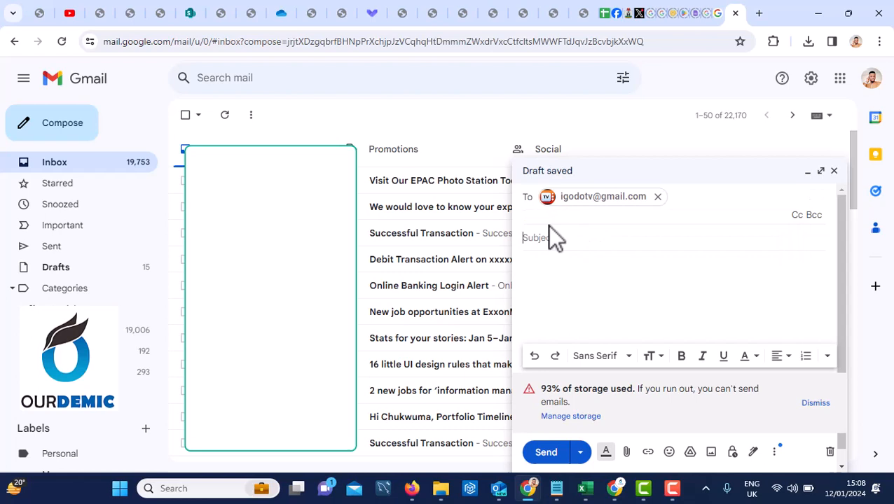
Enter subject 'Testing' and body 'Test to recall' without sending.
type("Testing")
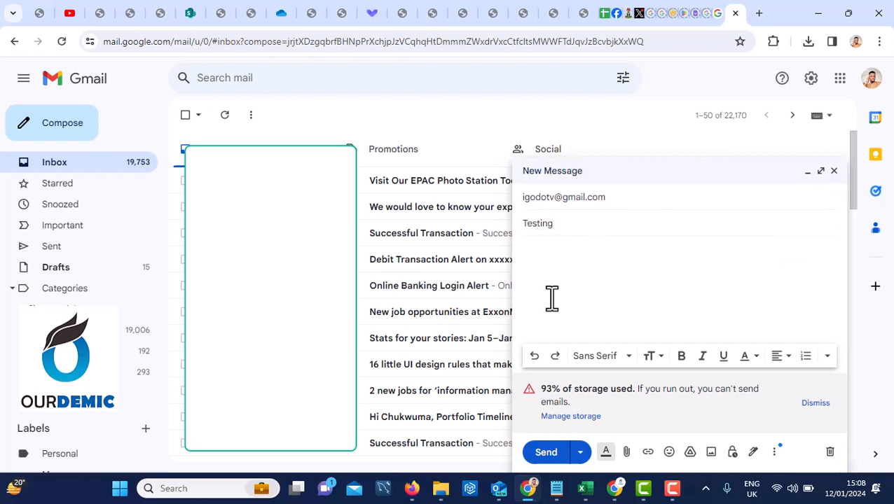
type("Test to recall")
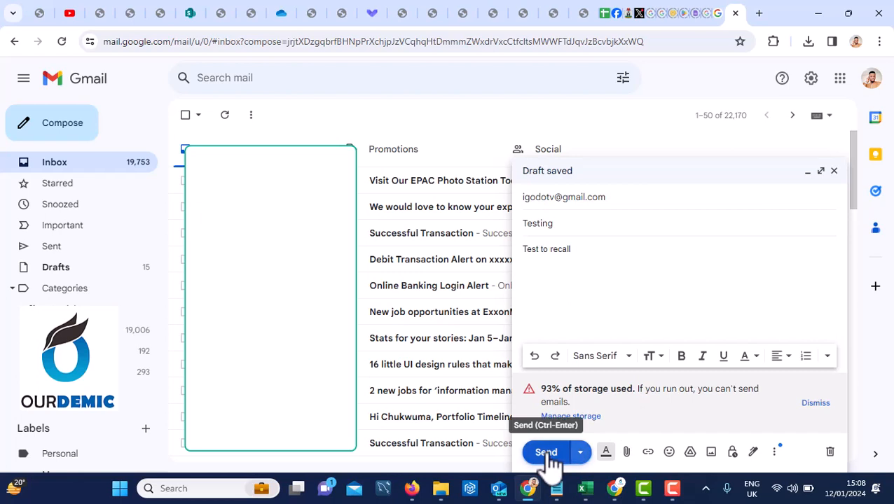
Send the 'Testing' message, then recall it via Undo so the draft reopens unsent.
left_click(547, 452)
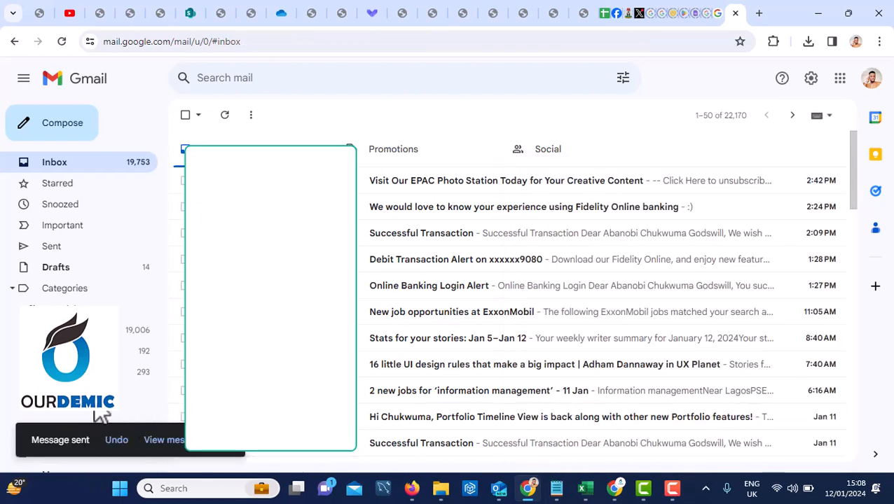
mouse_move(91, 463)
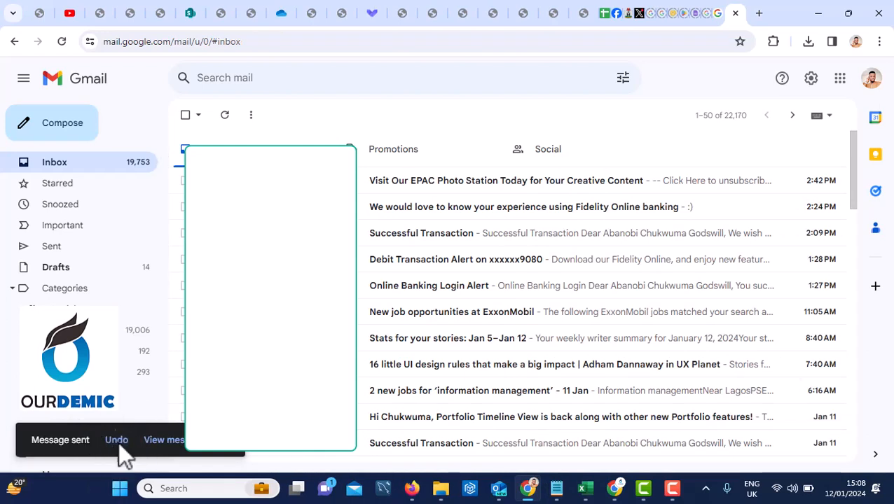
mouse_move(130, 391)
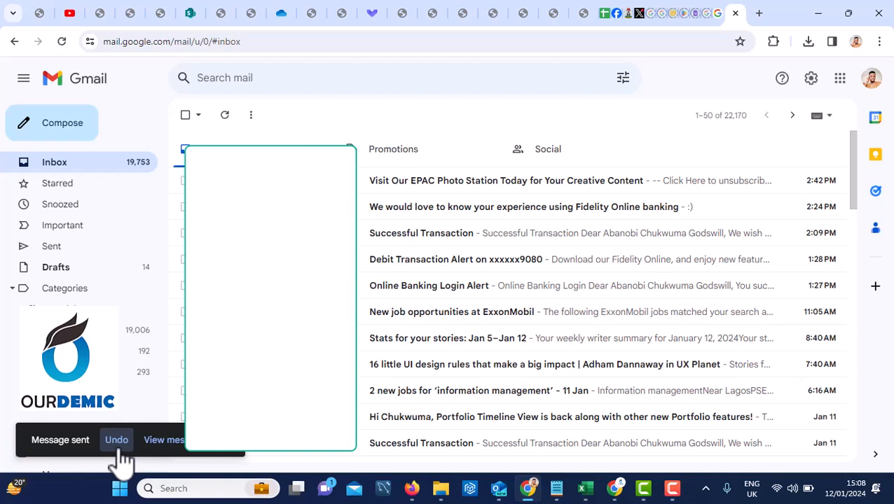
left_click(116, 440)
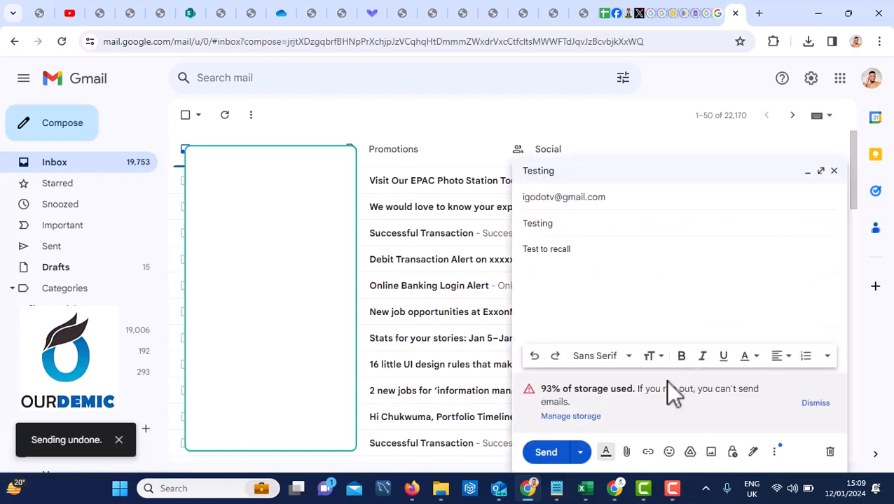
mouse_move(547, 451)
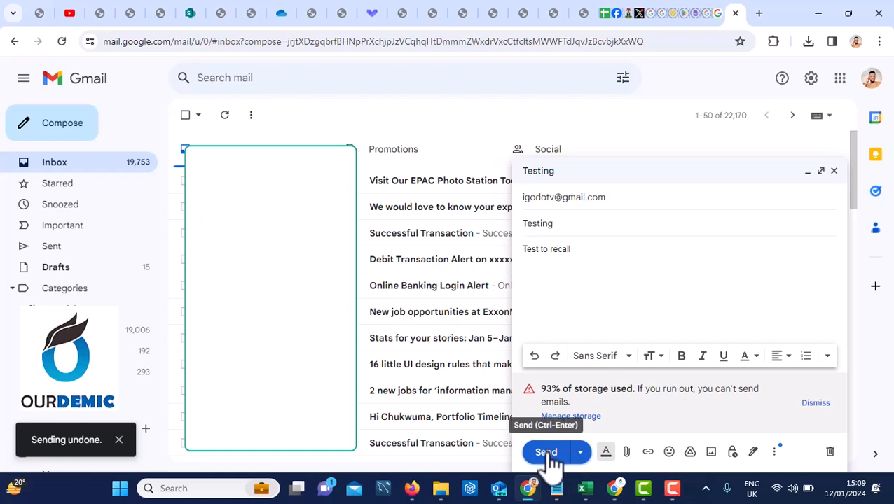